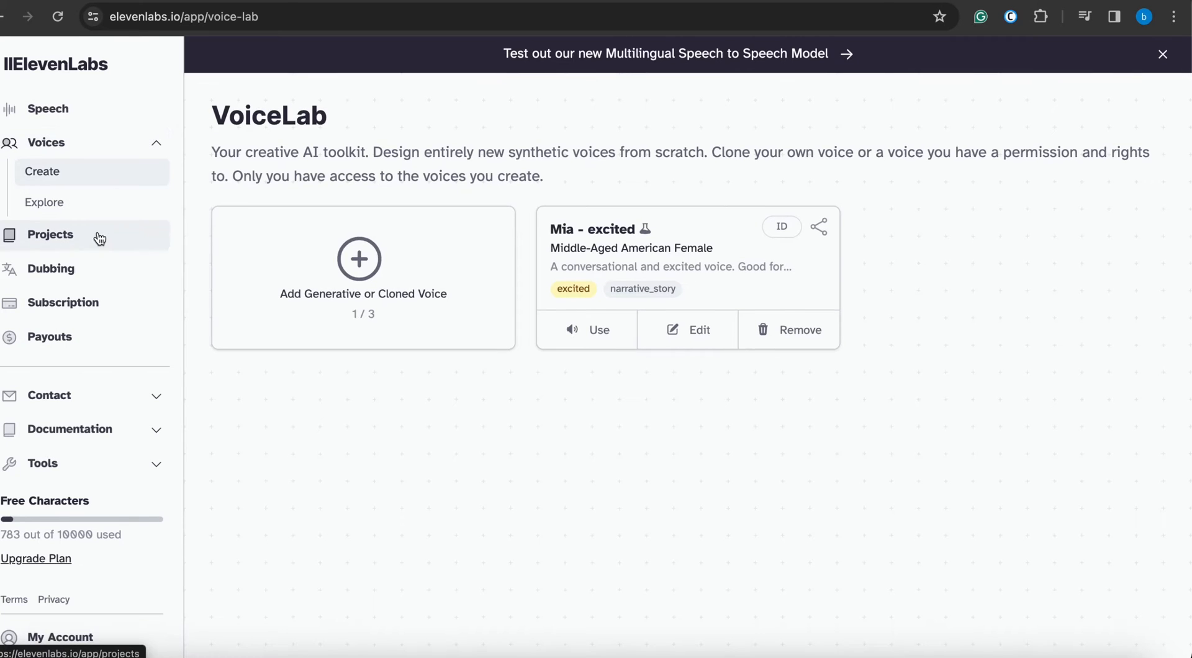
- Show the Speech page with the Adam voice paragraph and its voice settings expanded
{"action": "left_click", "coordinate": [47, 110]}
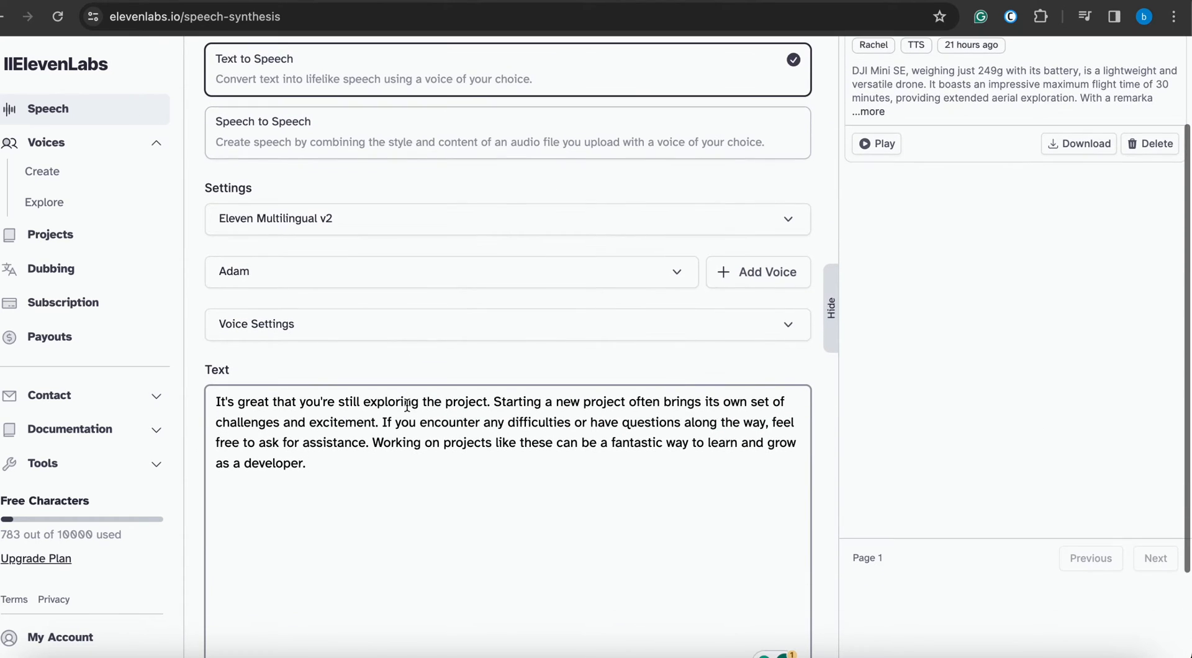
{"action": "left_click", "coordinate": [506, 324]}
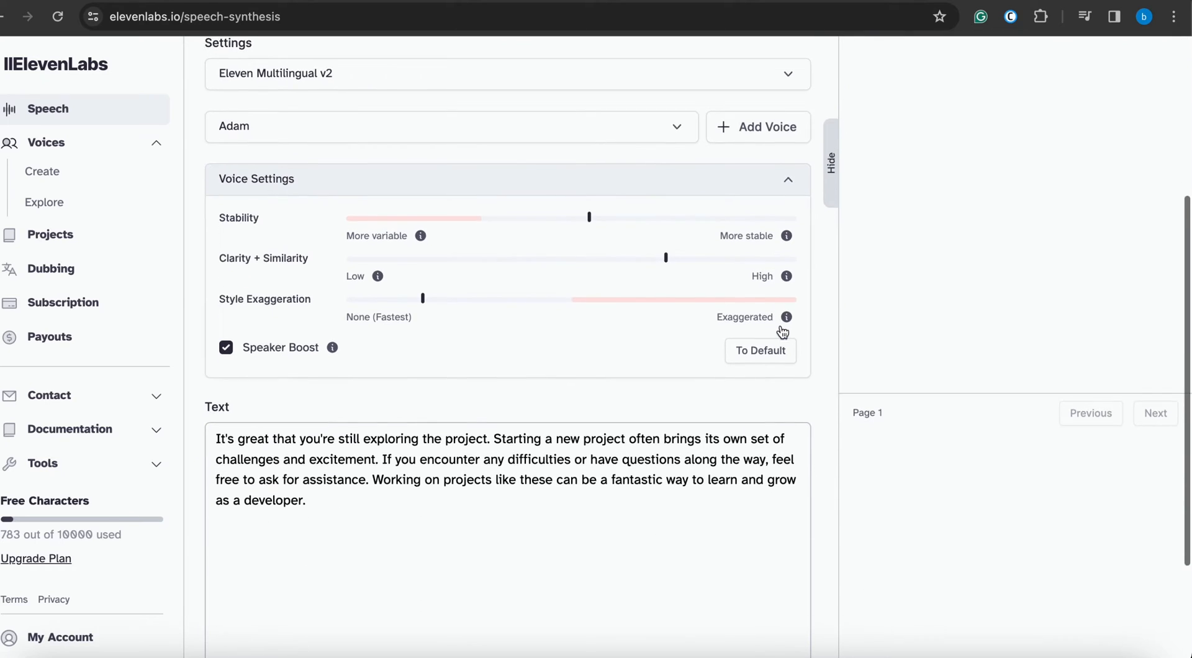
{"action": "scroll", "scroll_direction": "down", "scroll_amount": 3}
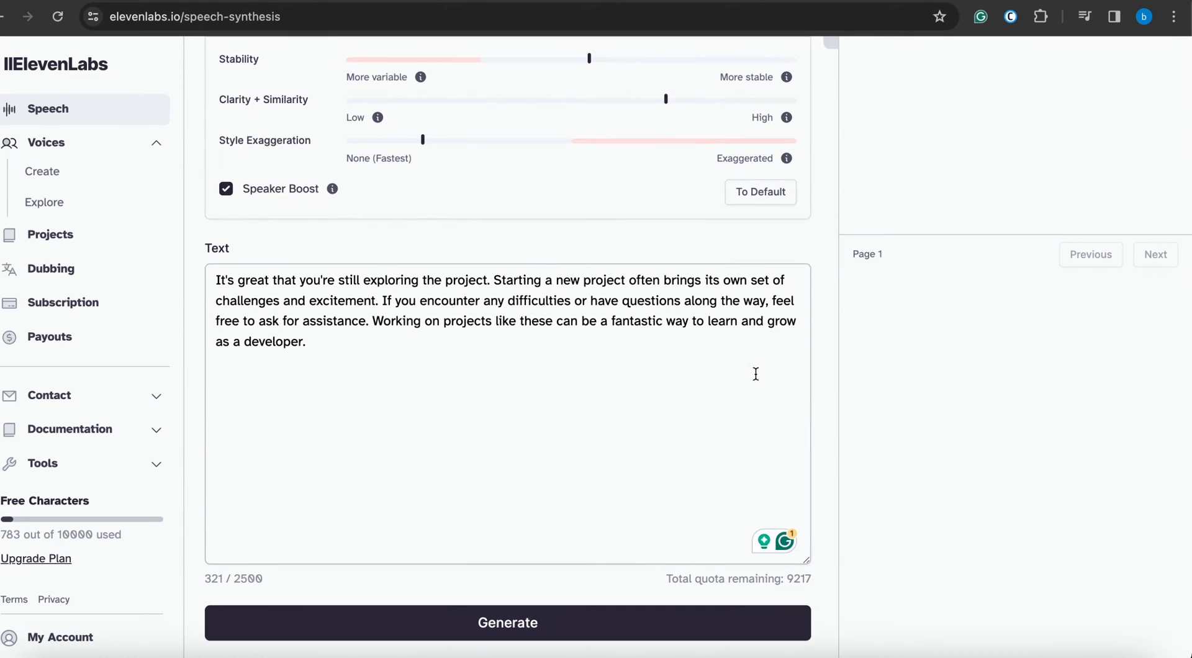
{"action": "mouse_move", "coordinate": [508, 623]}
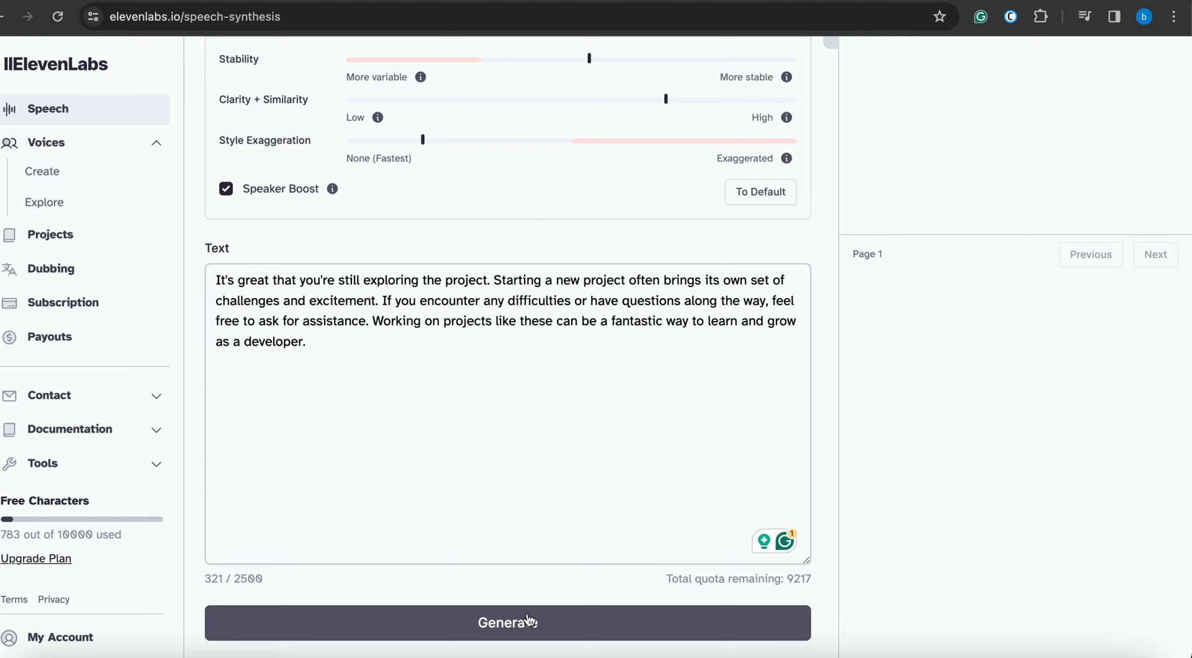
- Generate a 20-second Adam clip, then delete the paragraph's closing sentence and pause playback
{"action": "left_click", "coordinate": [507, 622]}
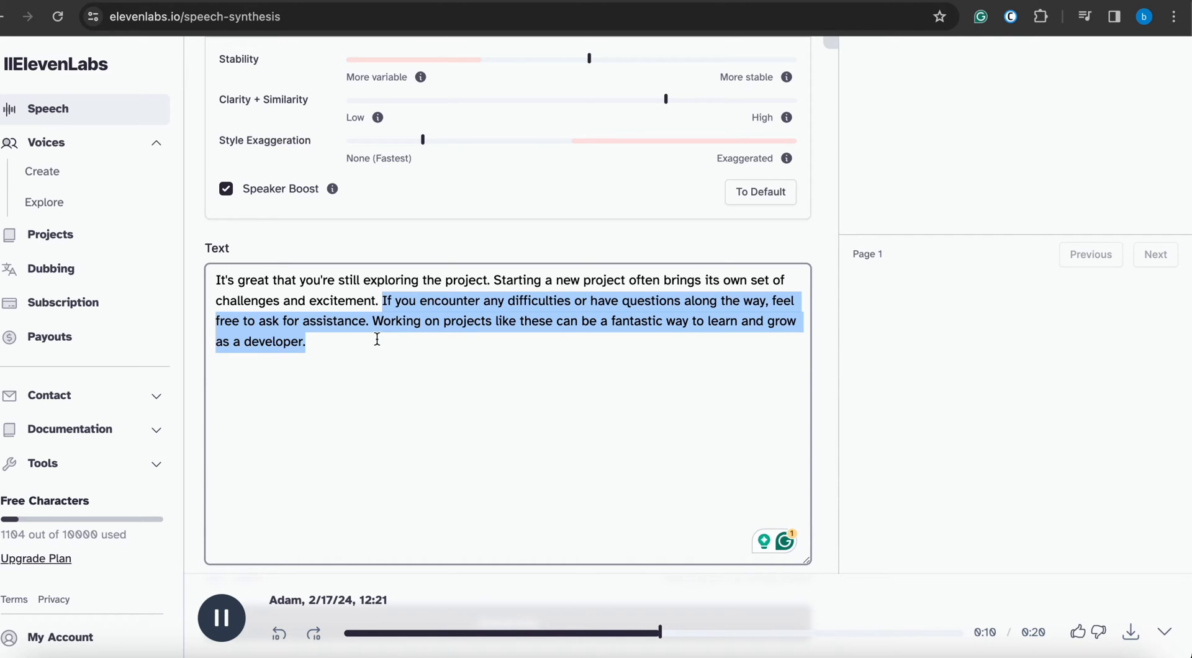
{"action": "key", "text": "Backspace"}
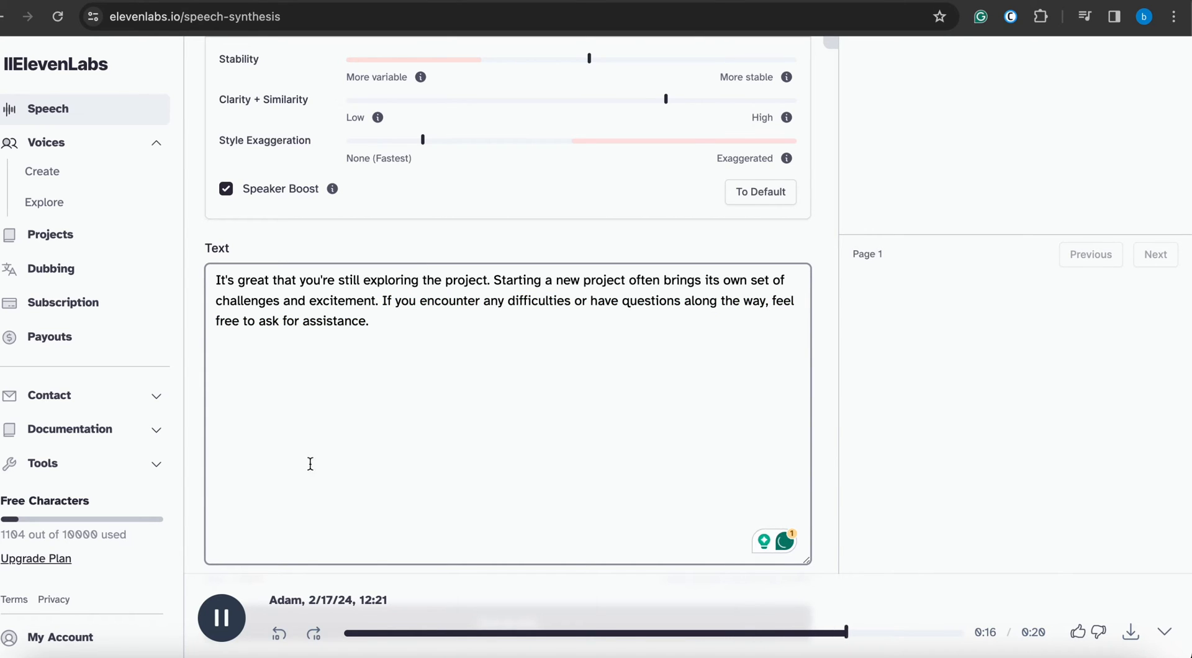
{"action": "left_click", "coordinate": [221, 617]}
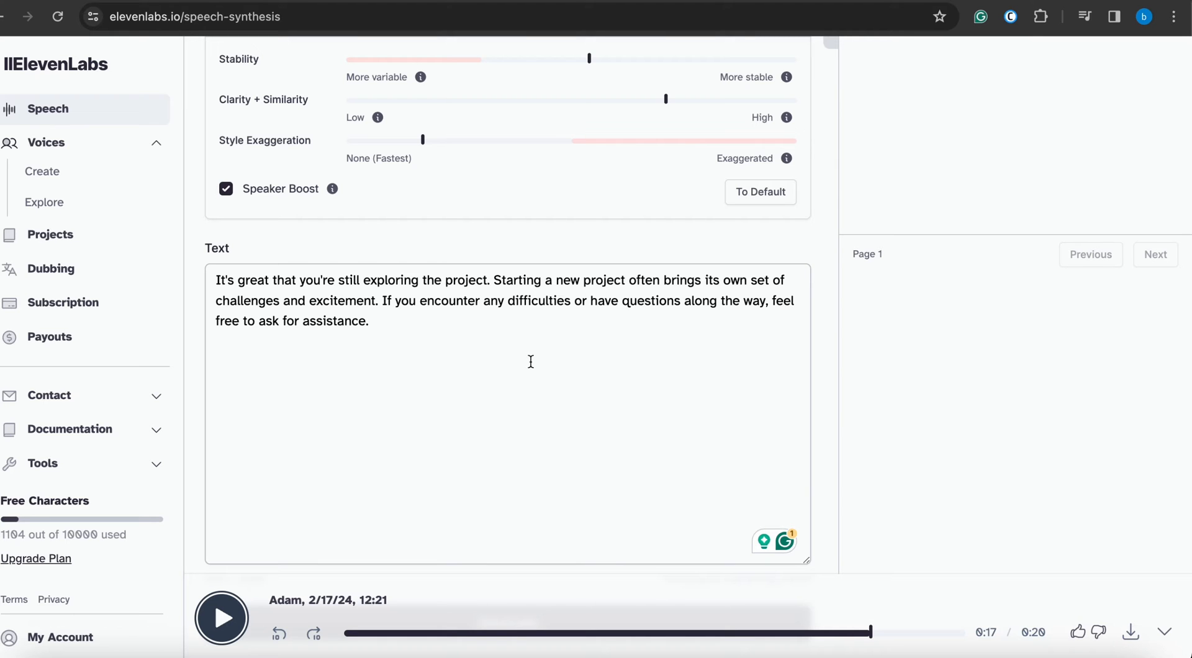
- Lower Adam's Stability slider to roughly 30 percent for the 233-character paragraph
{"action": "scroll", "scroll_direction": "up", "scroll_amount": 3}
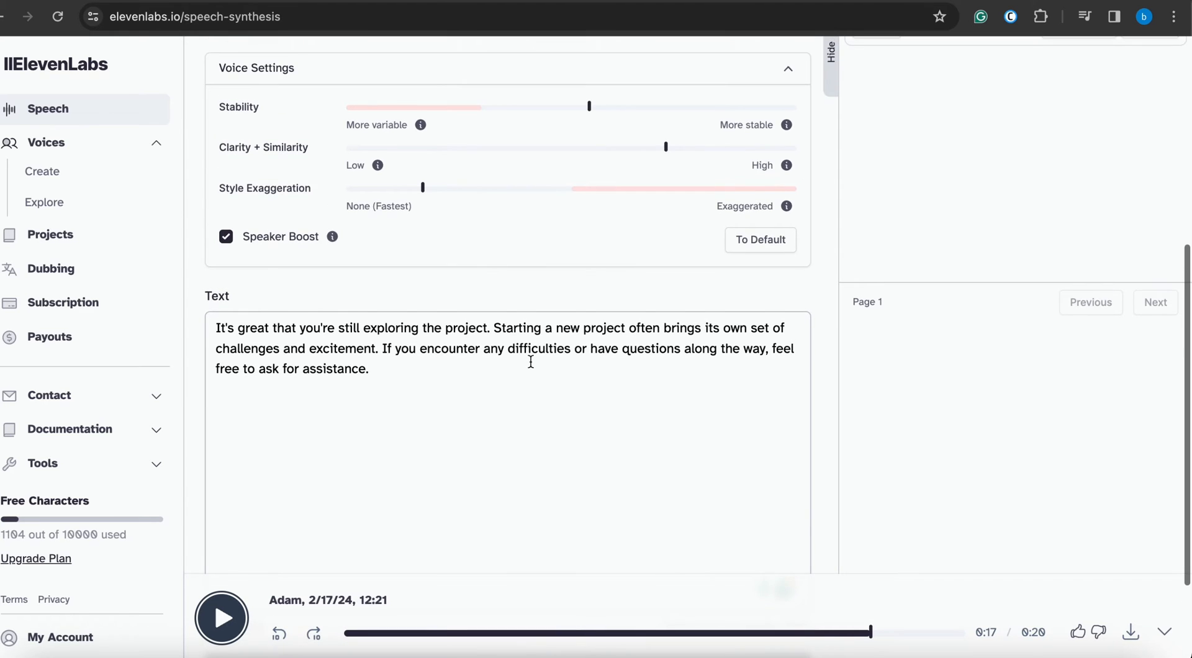
{"action": "scroll", "scroll_direction": "up", "scroll_amount": 3}
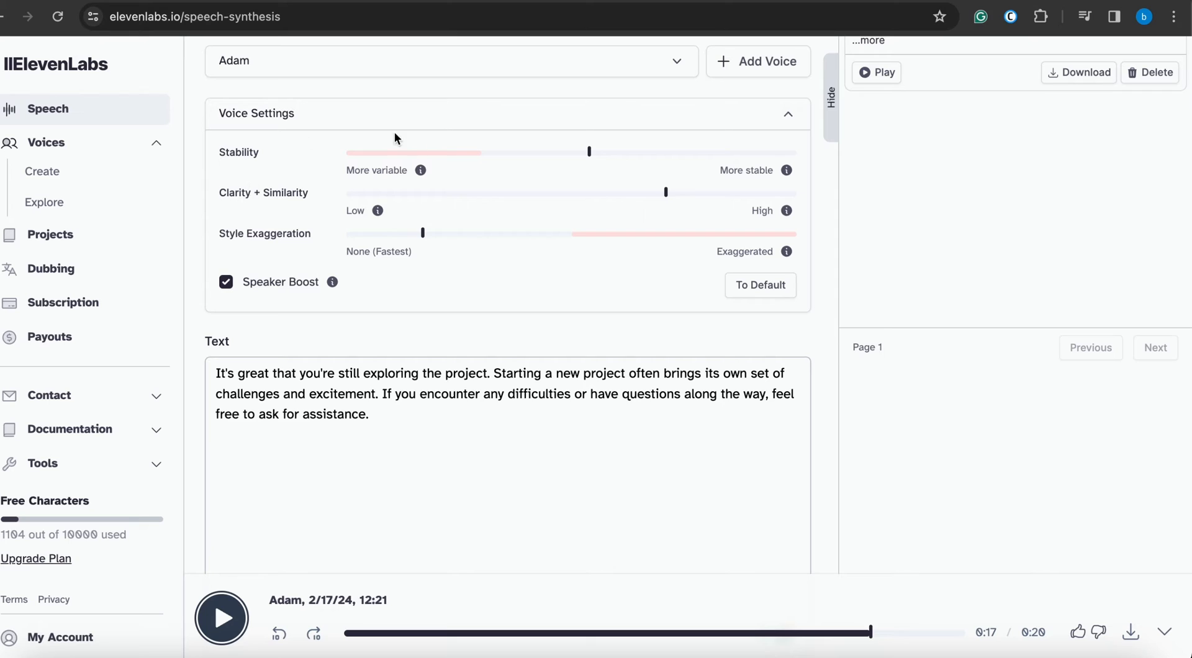
{"action": "mouse_move", "coordinate": [589, 155]}
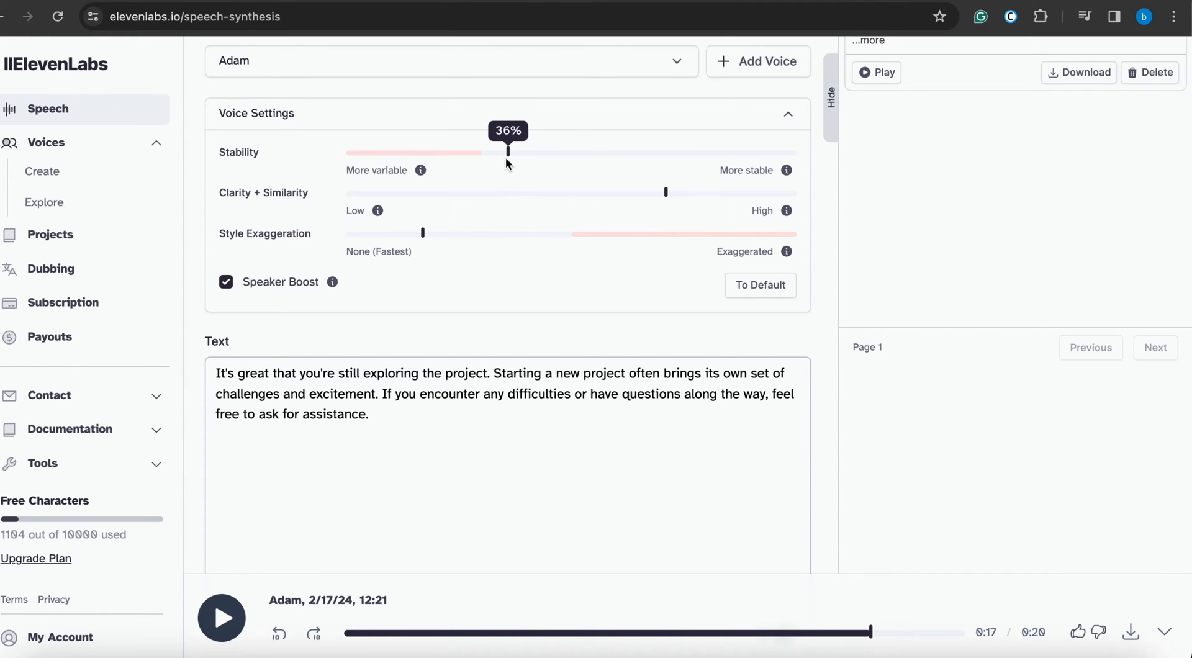
{"action": "scroll", "scroll_direction": "down", "scroll_amount": 3}
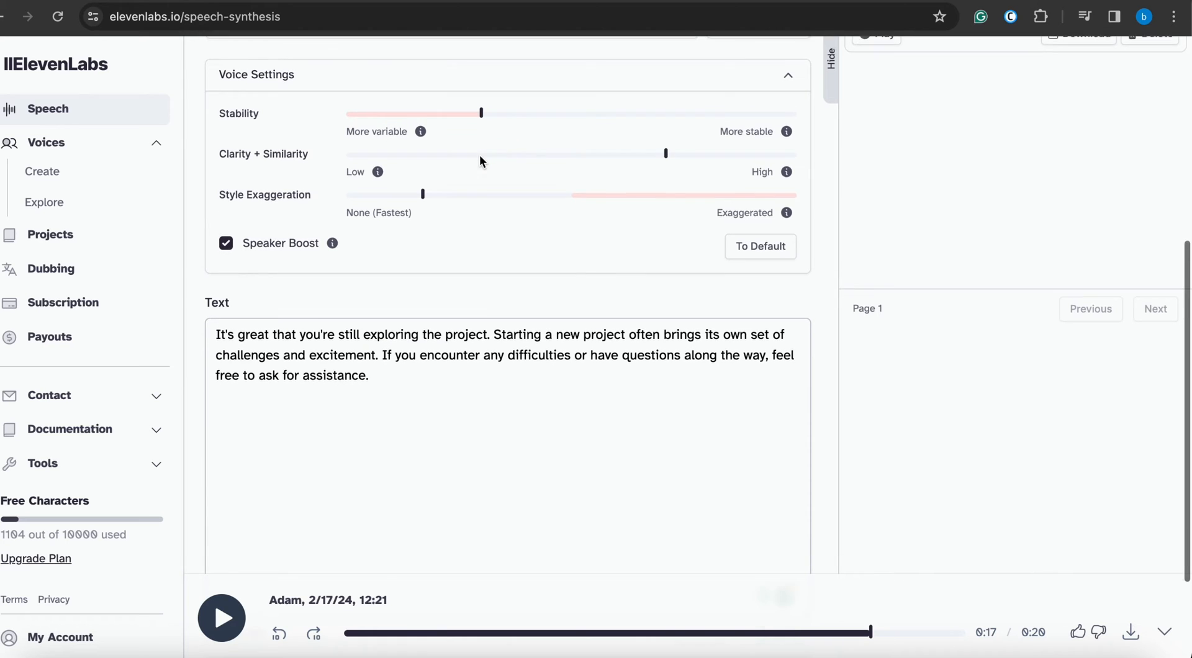
{"action": "scroll", "scroll_direction": "down", "scroll_amount": 3}
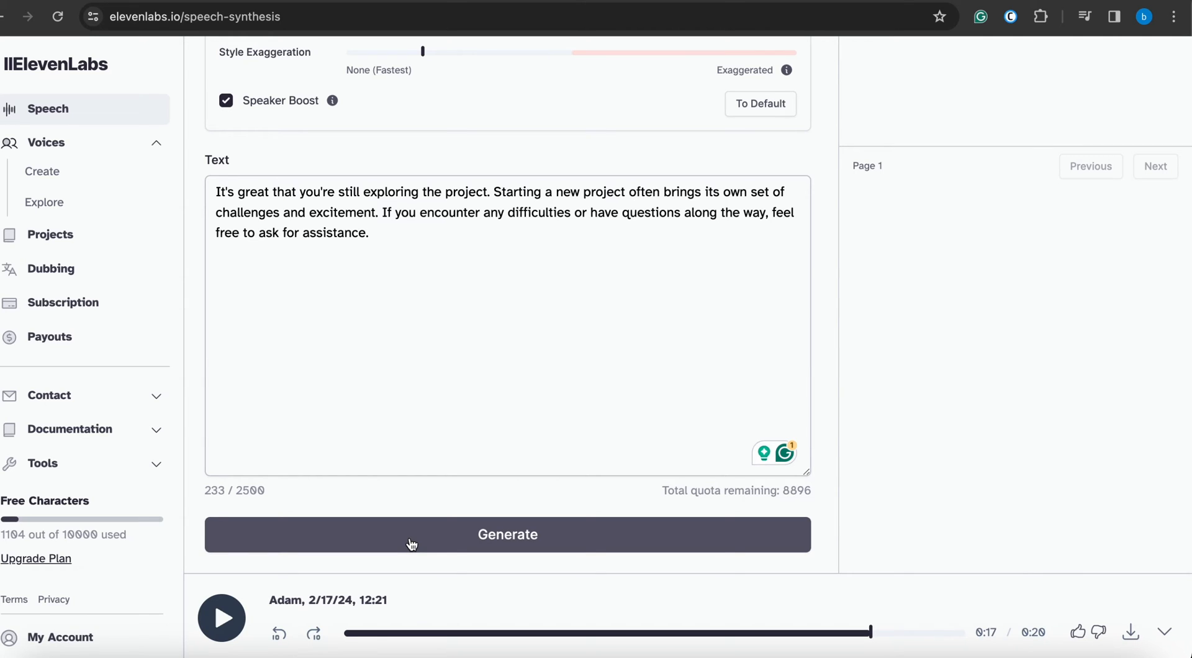
- Generate a 14-second Adam clip of the trimmed paragraph at the lower stability and pause it
{"action": "left_click", "coordinate": [506, 534]}
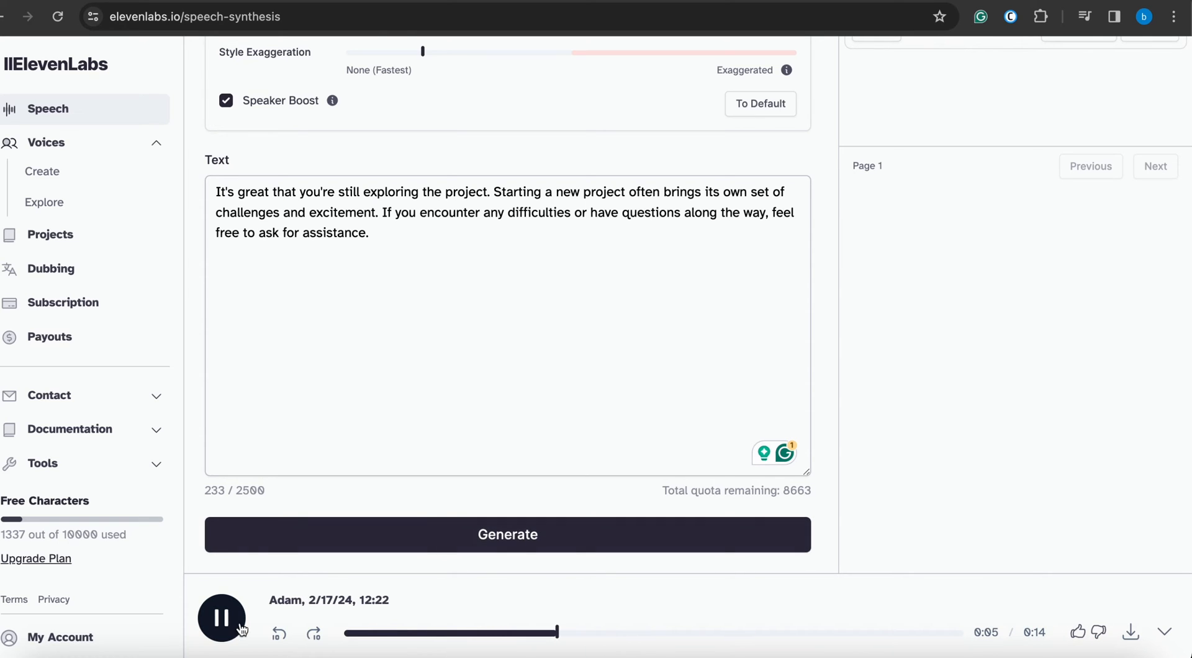
{"action": "left_click", "coordinate": [221, 616]}
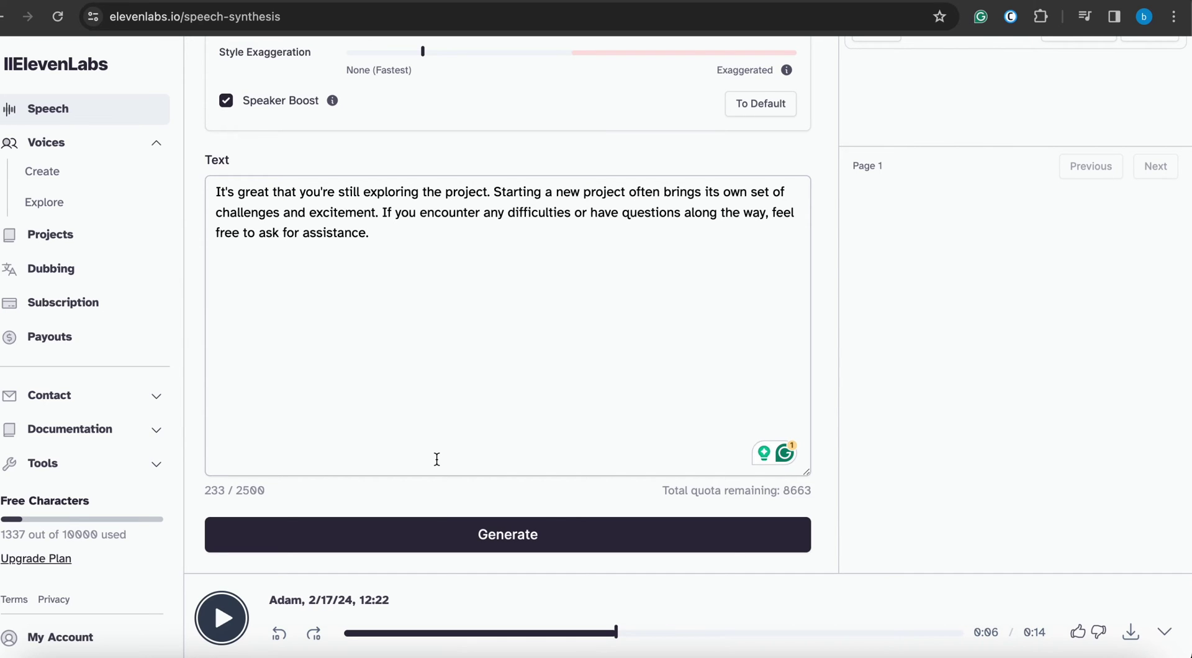
{"action": "scroll", "scroll_direction": "up", "scroll_amount": 3}
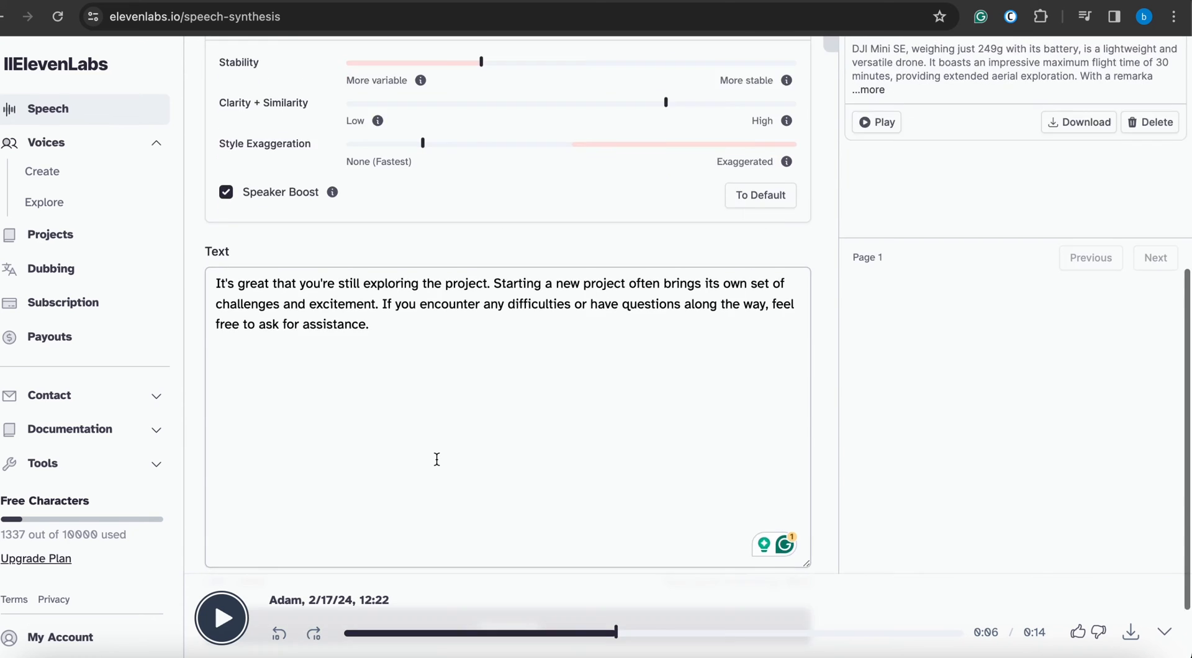
- Drop Stability to about 14 percent, generate a third Adam clip and pause it
{"action": "scroll", "scroll_direction": "up", "scroll_amount": 3}
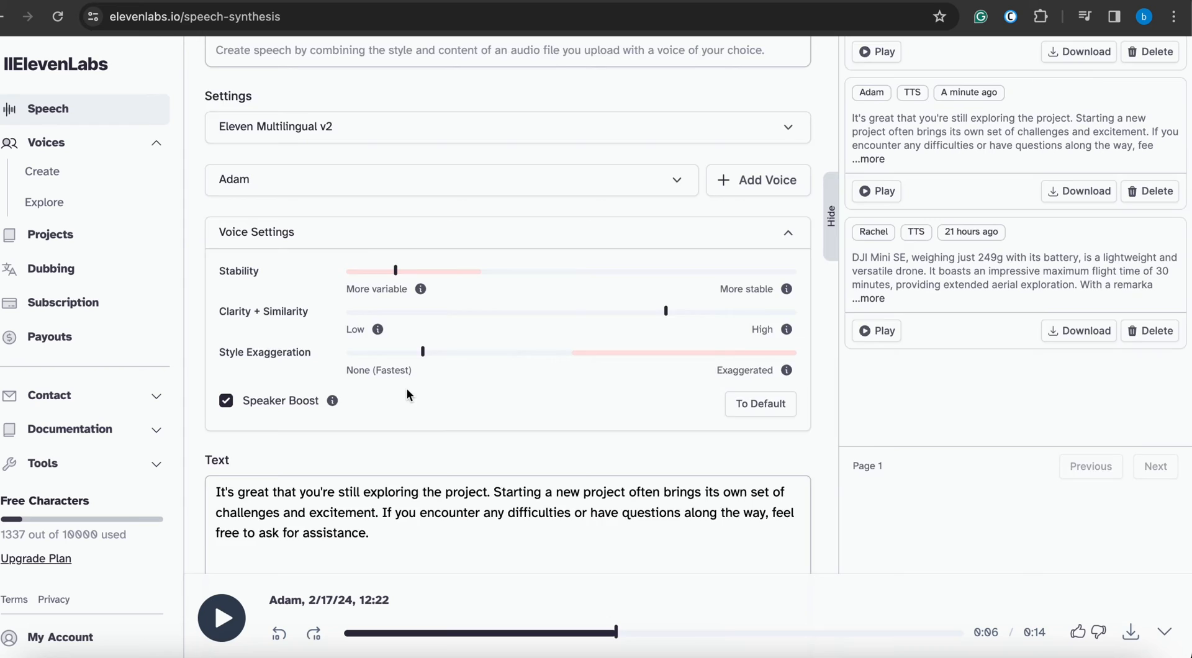
{"action": "scroll", "scroll_direction": "down", "scroll_amount": 3}
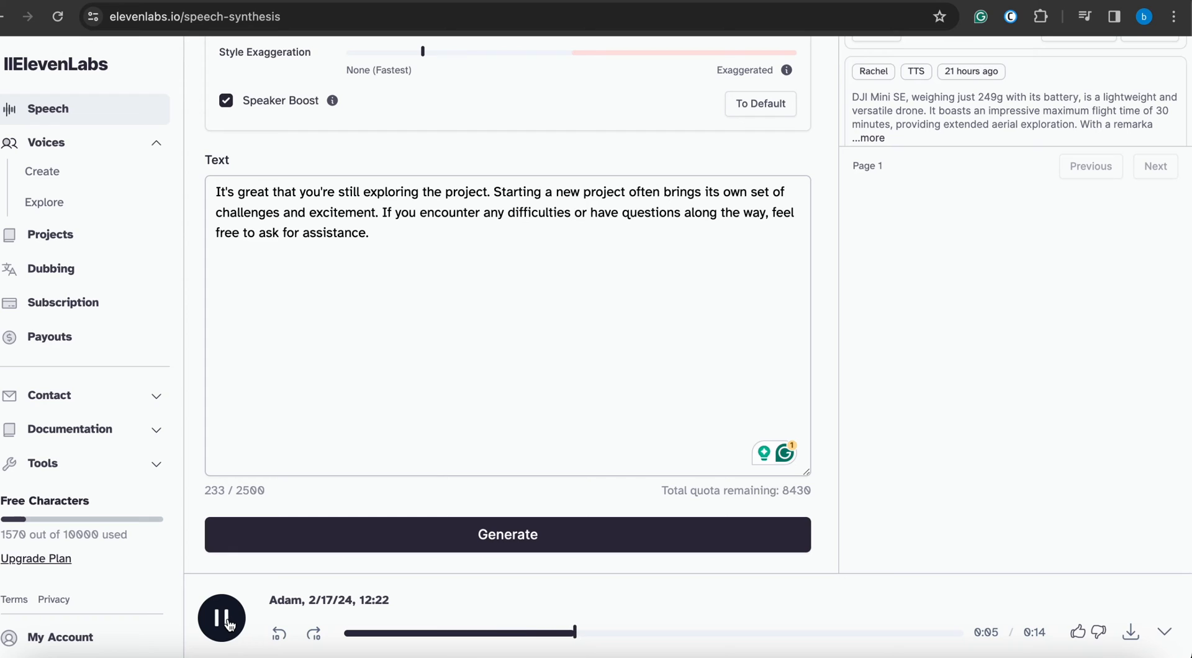
{"action": "left_click", "coordinate": [221, 617]}
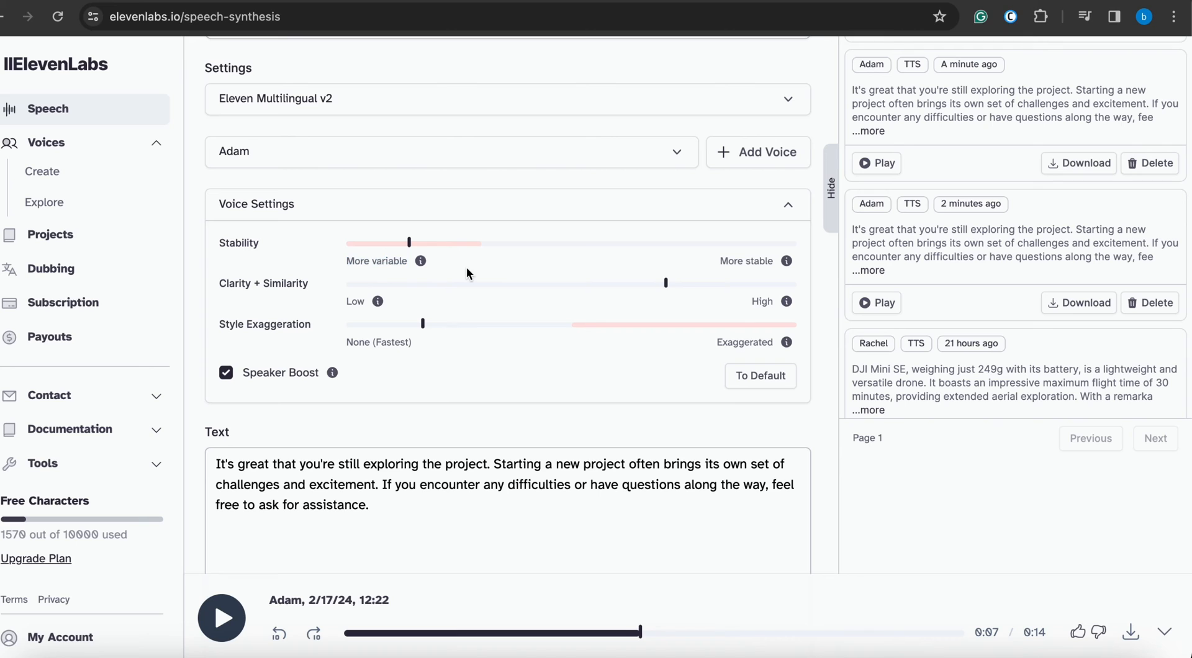
{"action": "mouse_move", "coordinate": [423, 323]}
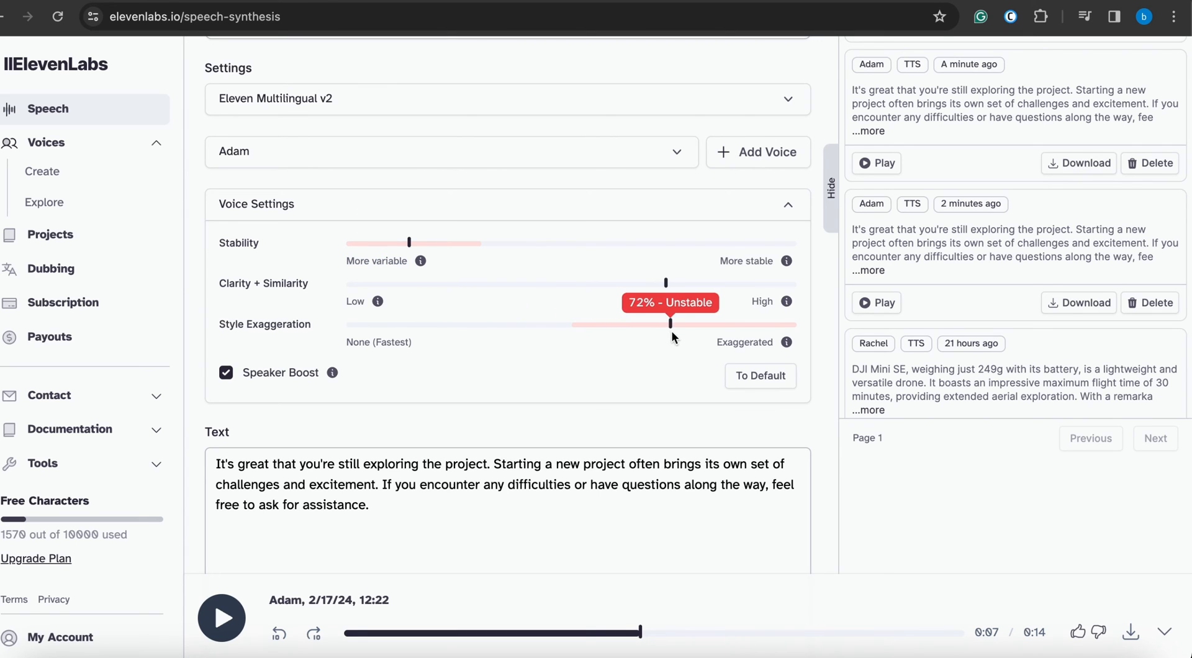
- Set Style Exaggeration to about 72 percent and generate a fourth 14-second Adam clip
{"action": "scroll", "scroll_direction": "down", "scroll_amount": 3}
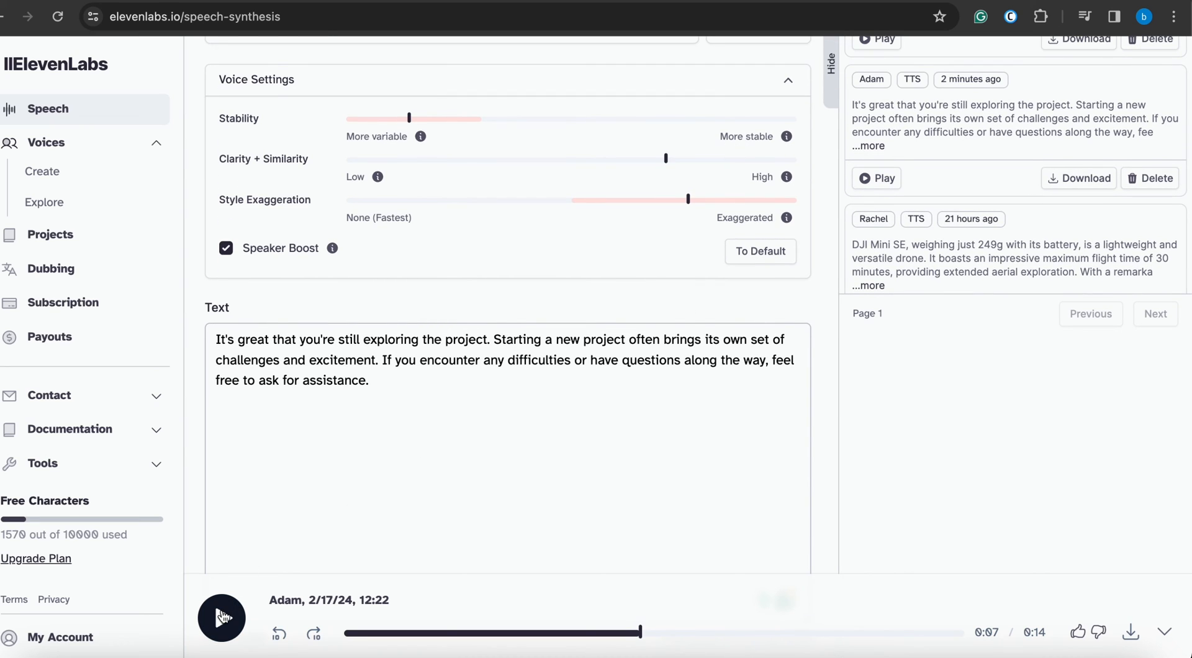
{"action": "scroll", "scroll_direction": "down", "scroll_amount": 3}
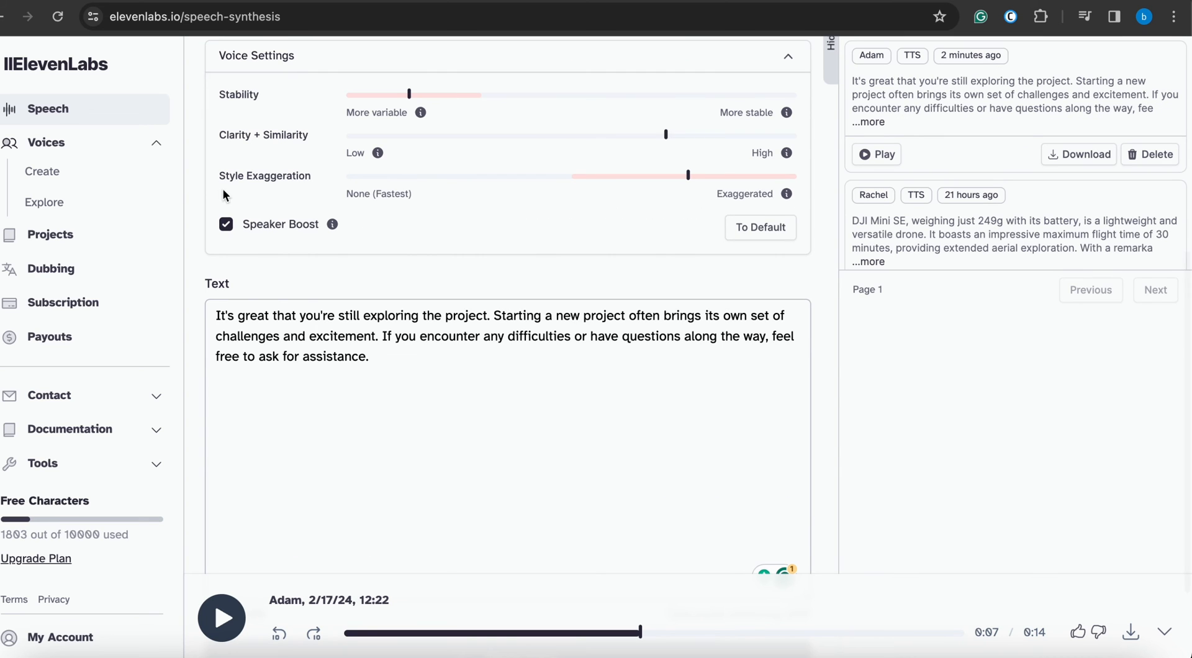
{"action": "mouse_move", "coordinate": [487, 223]}
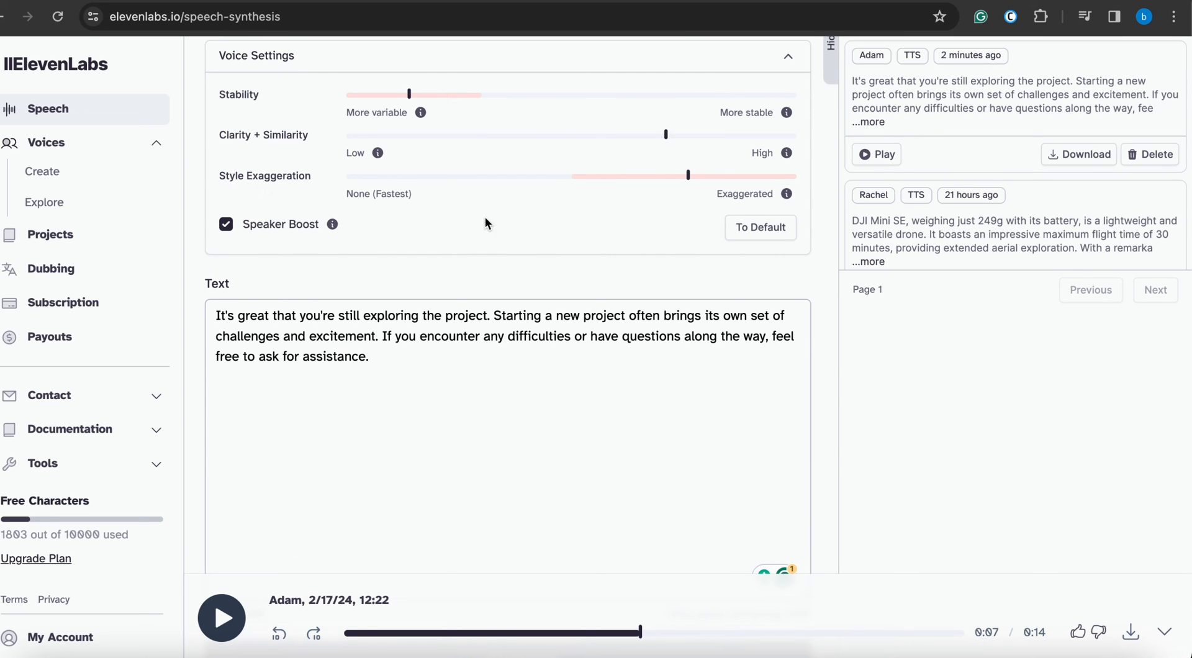
{"action": "mouse_move", "coordinate": [690, 175]}
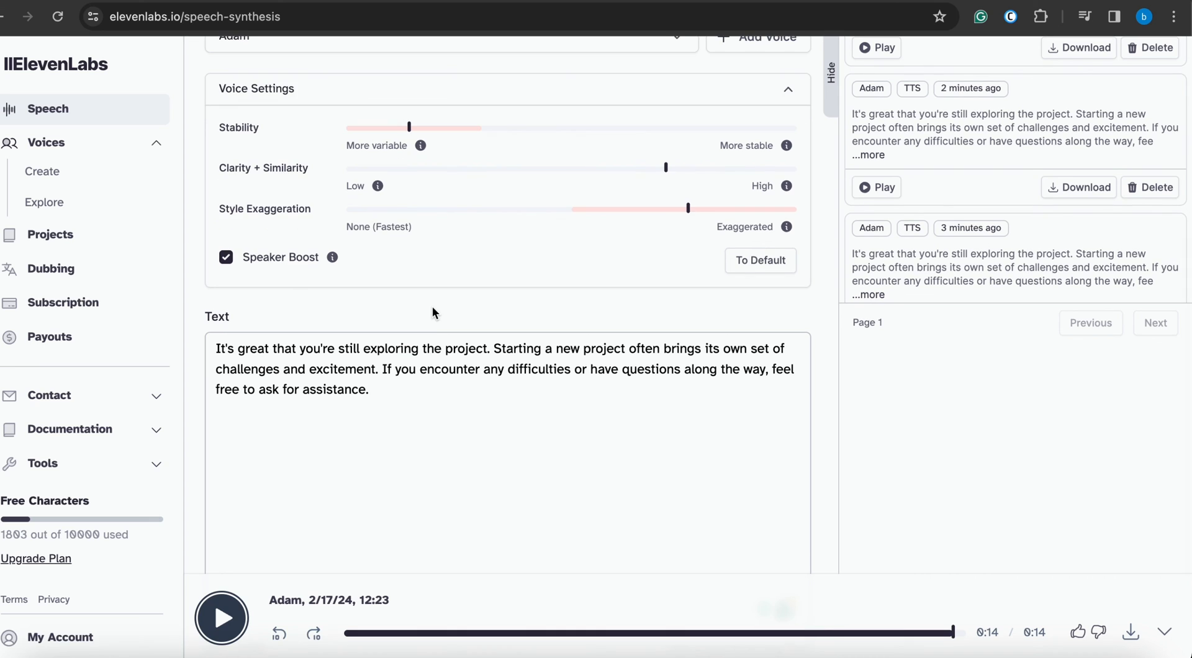
{"action": "scroll", "scroll_direction": "up", "scroll_amount": 3}
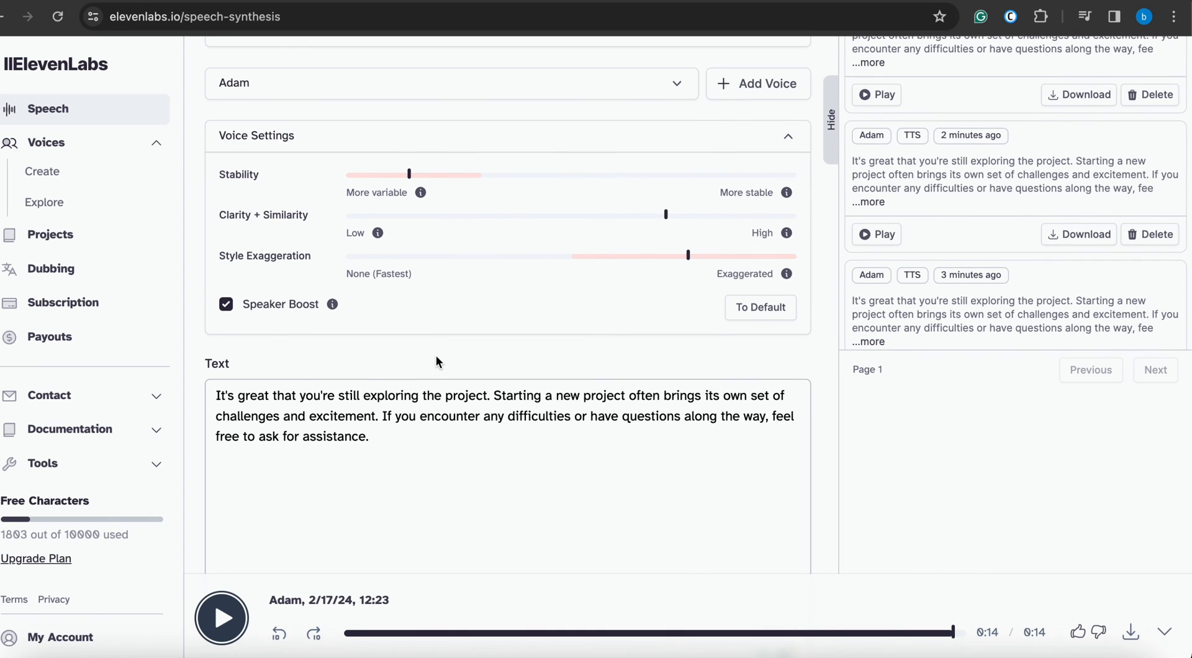